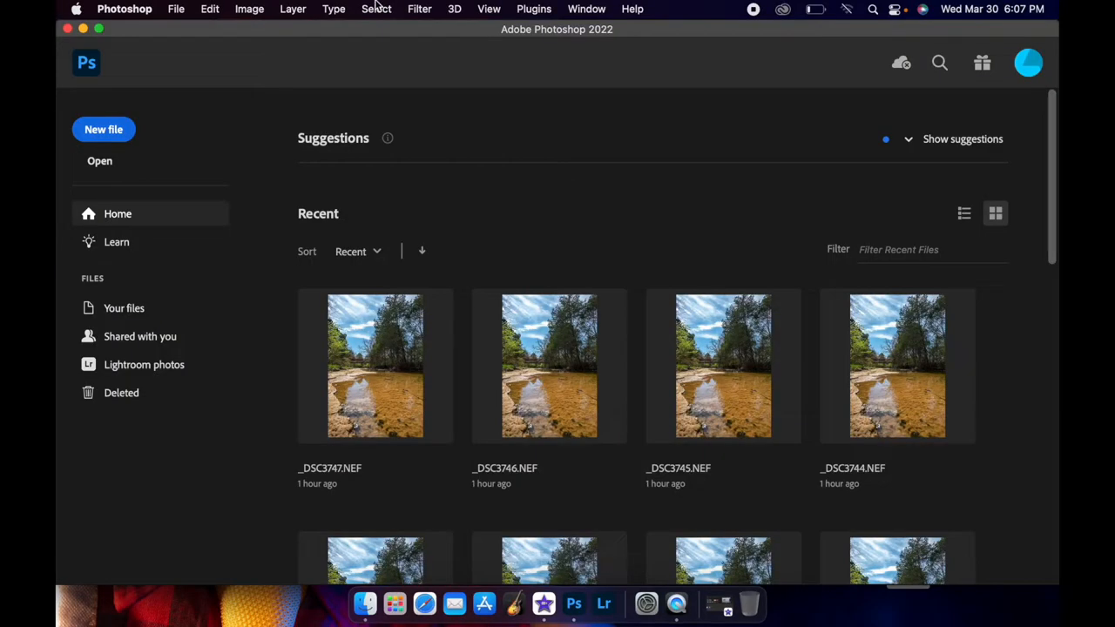
Step: Bring up the Load Files into Stack dialog from the File > Scripts commands
click(176, 9)
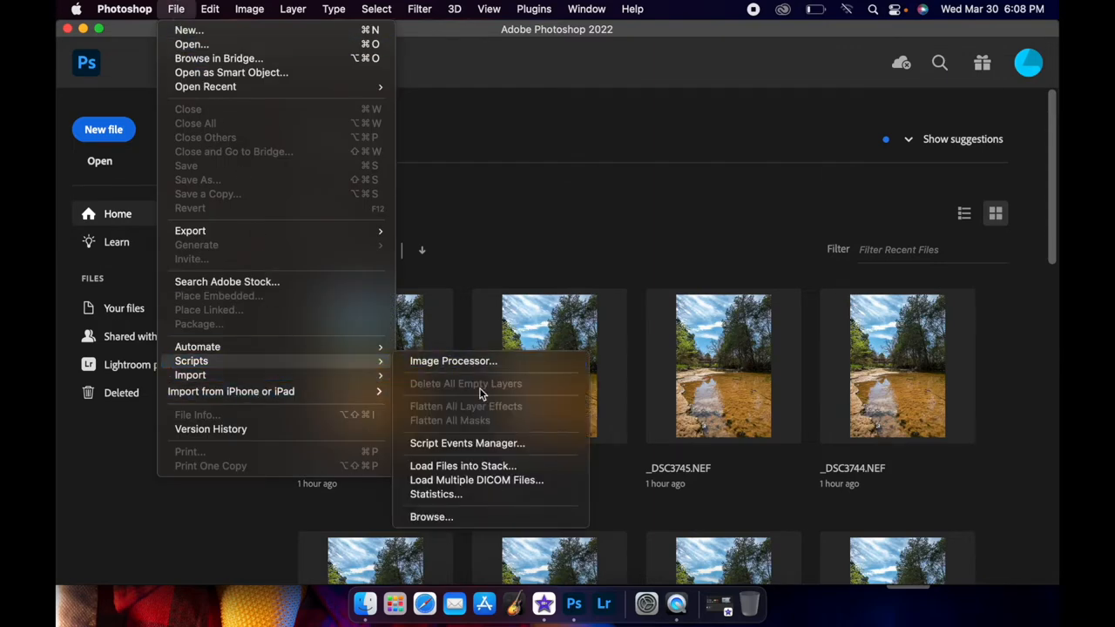
mouse_move(476, 465)
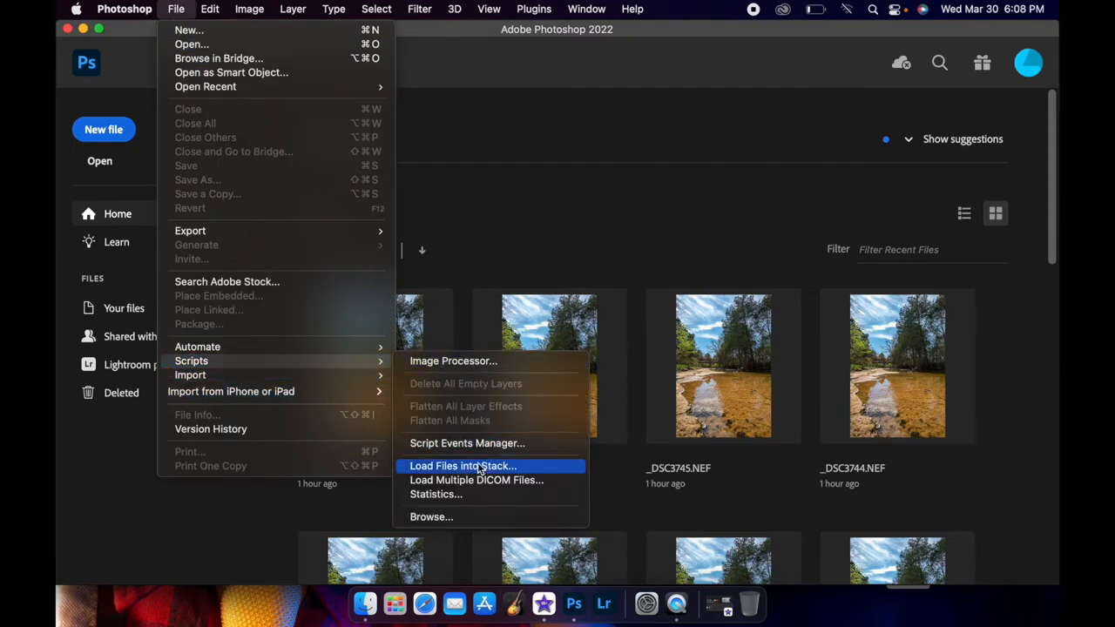
mouse_move(542, 470)
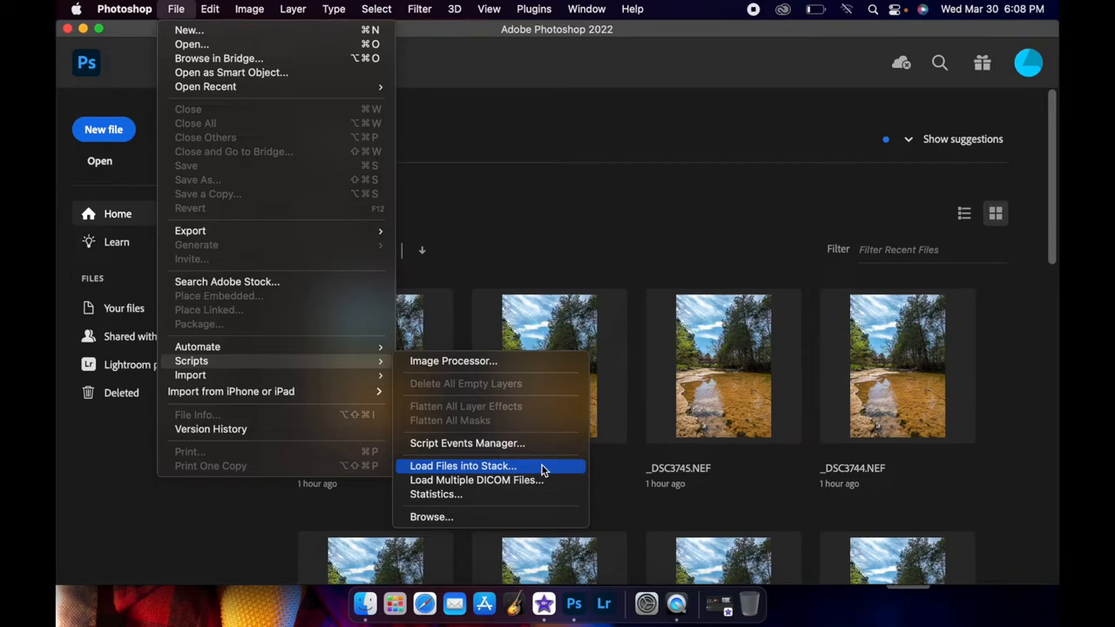
mouse_move(475, 471)
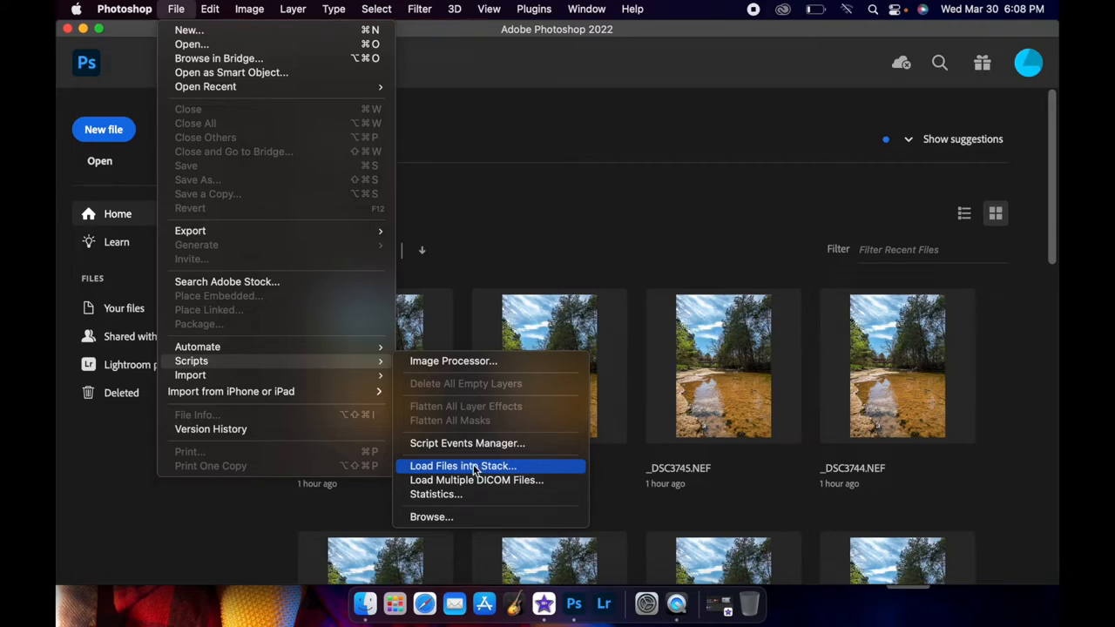
click(462, 466)
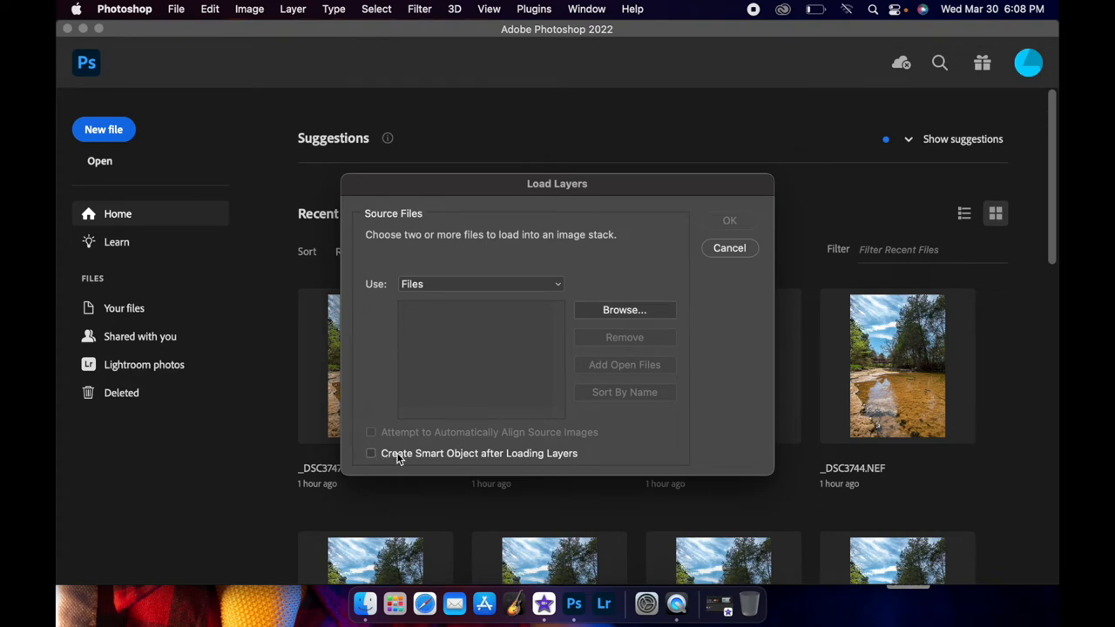
mouse_move(389, 464)
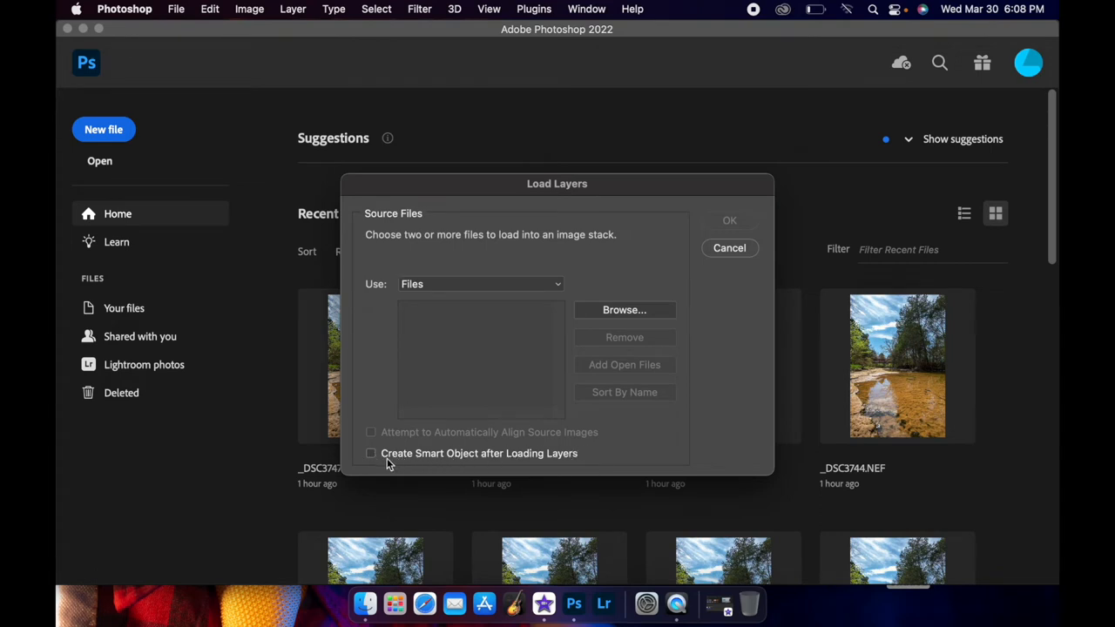
mouse_move(370, 462)
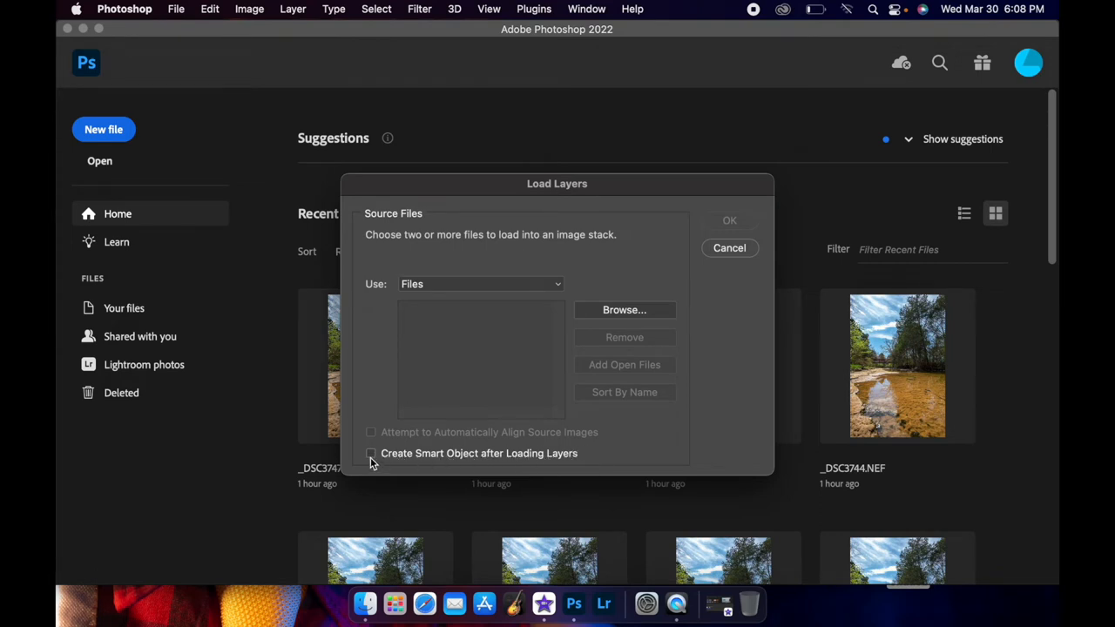
Step: Enable 'Create Smart Object after Loading Layers' and browse for the source photos
click(371, 453)
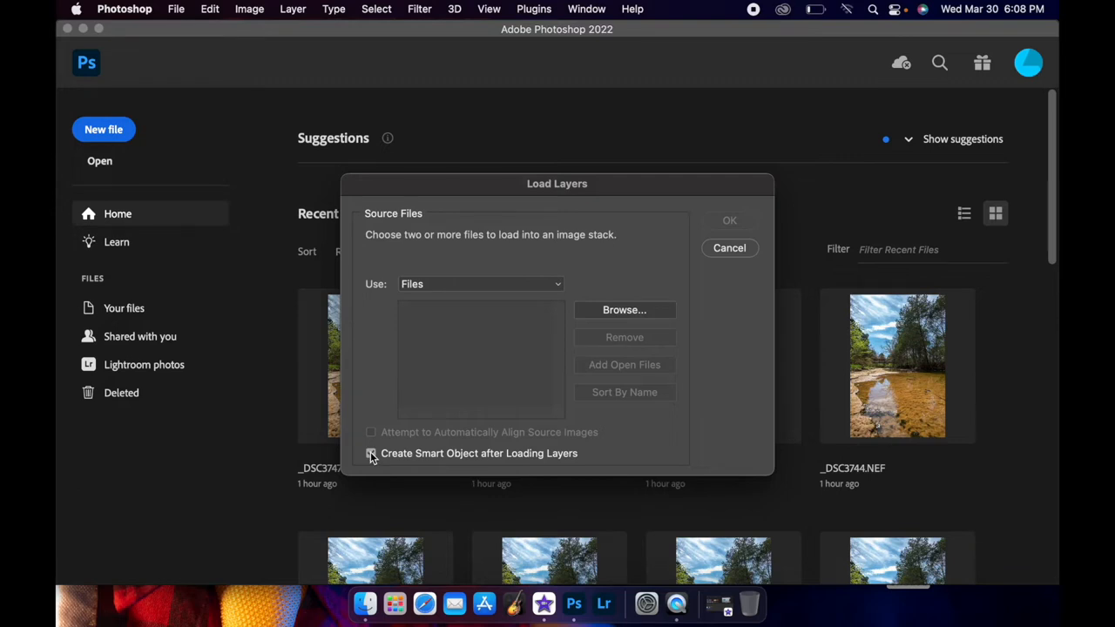
click(371, 453)
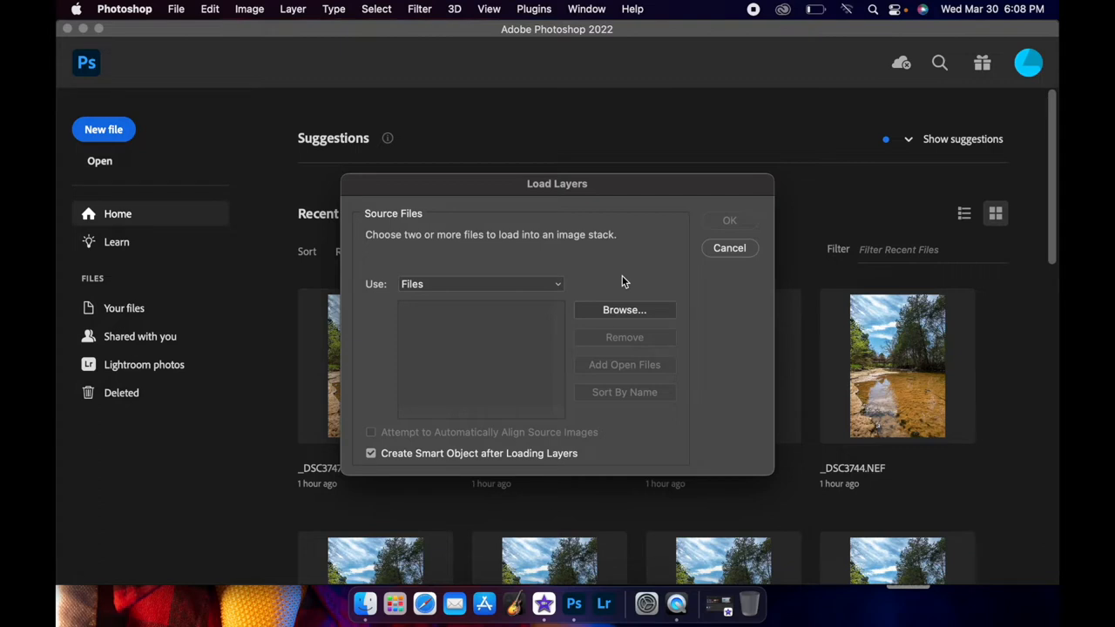
click(625, 310)
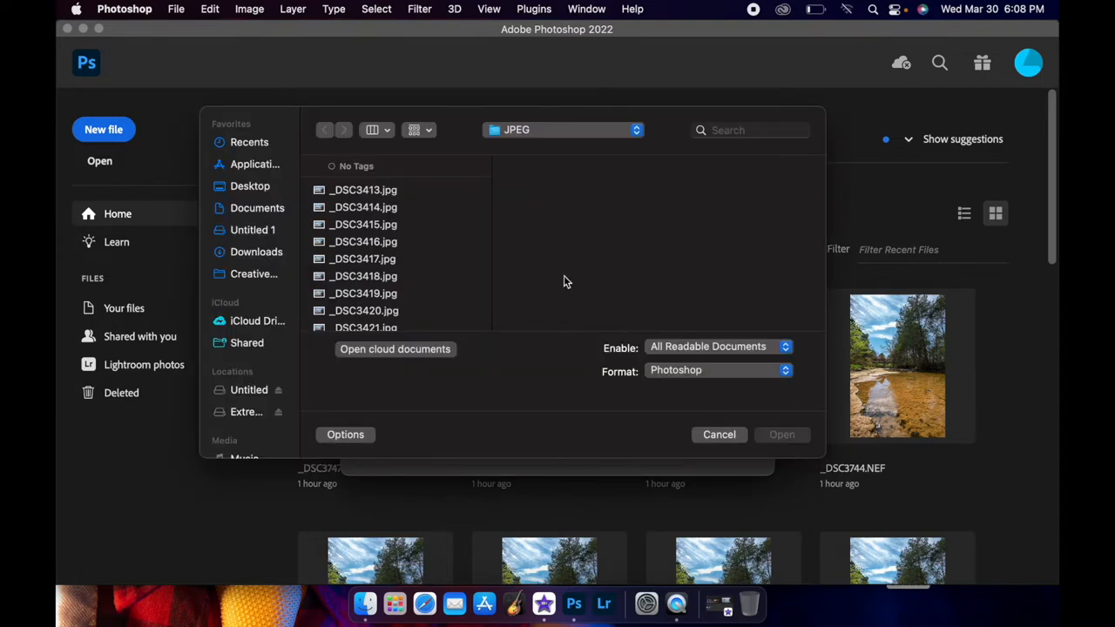
Step: Select the whole _DSC34xx.jpg series starting at _DSC3413.jpg and confirm them as source files
click(363, 207)
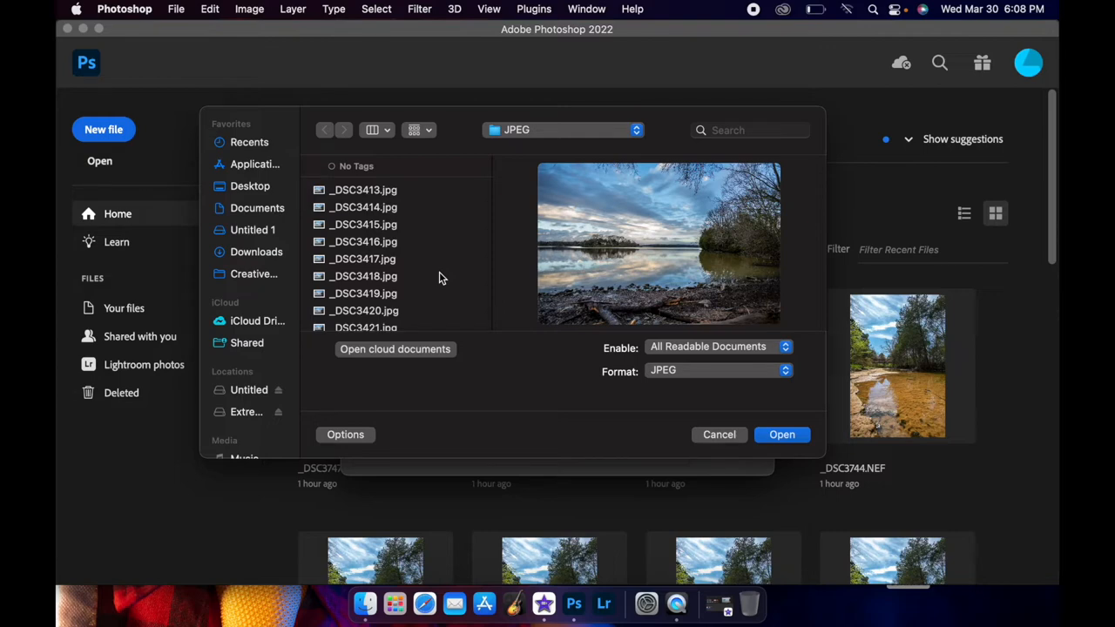
click(363, 190)
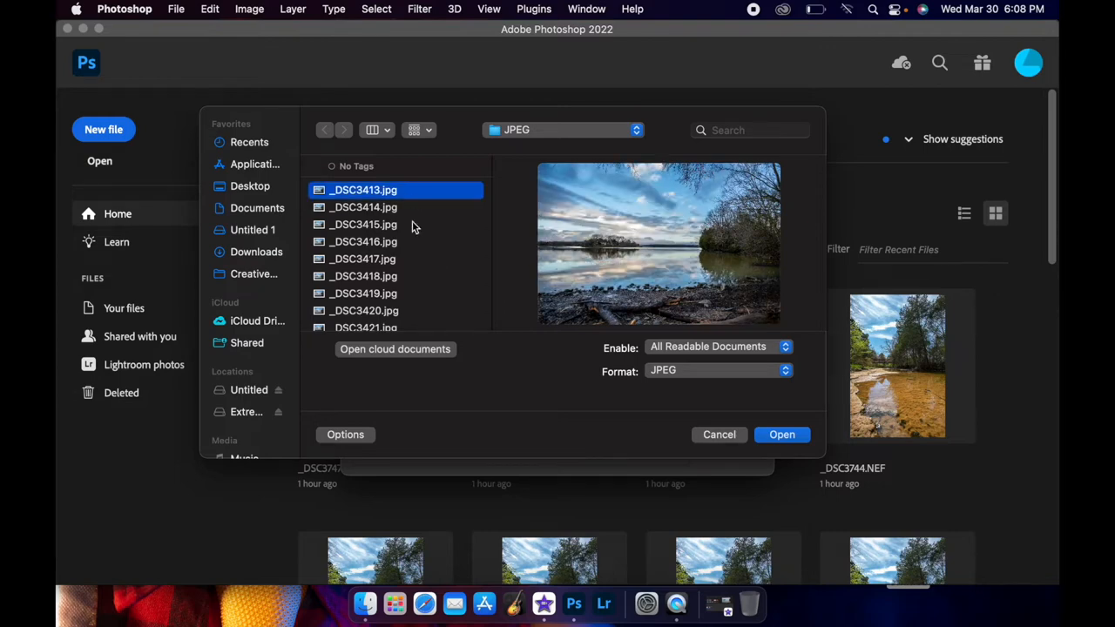
scroll(down, 3)
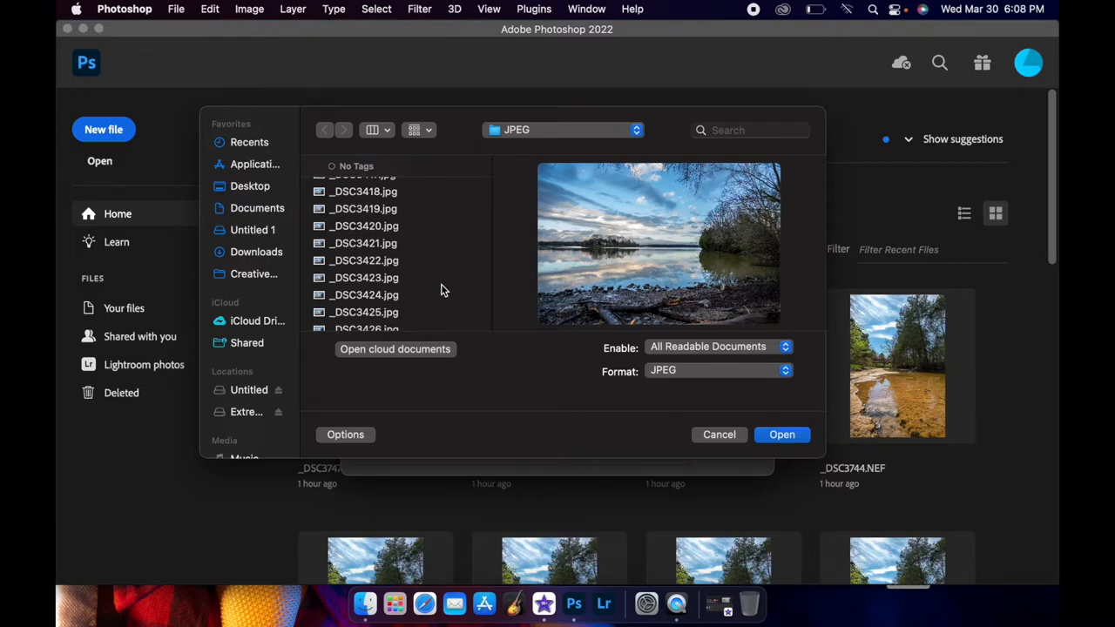
click(364, 189)
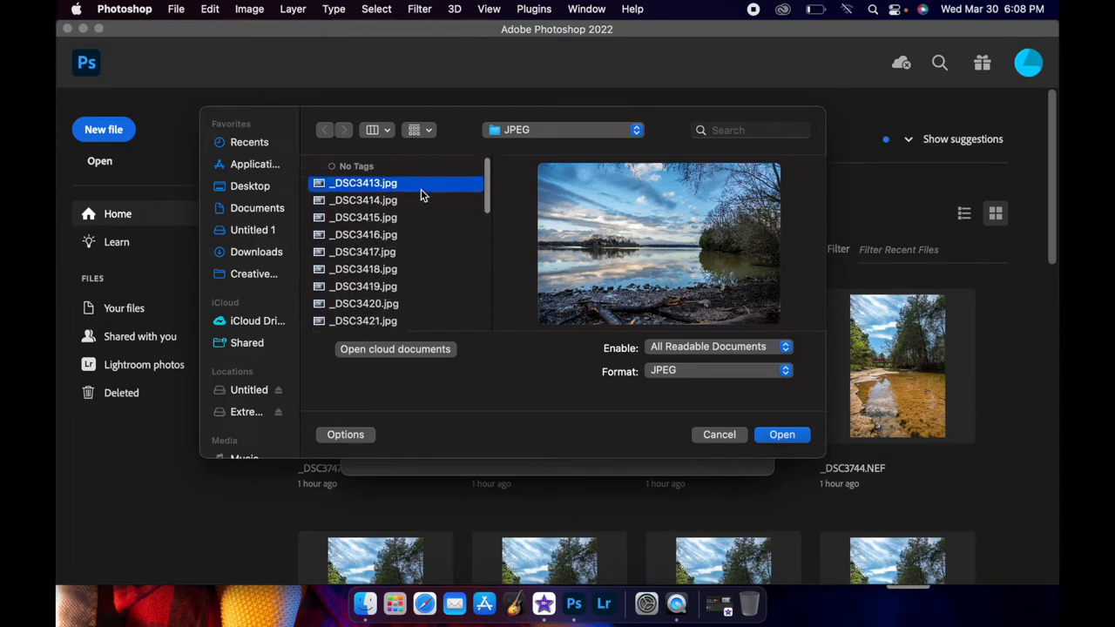
scroll(down, 3)
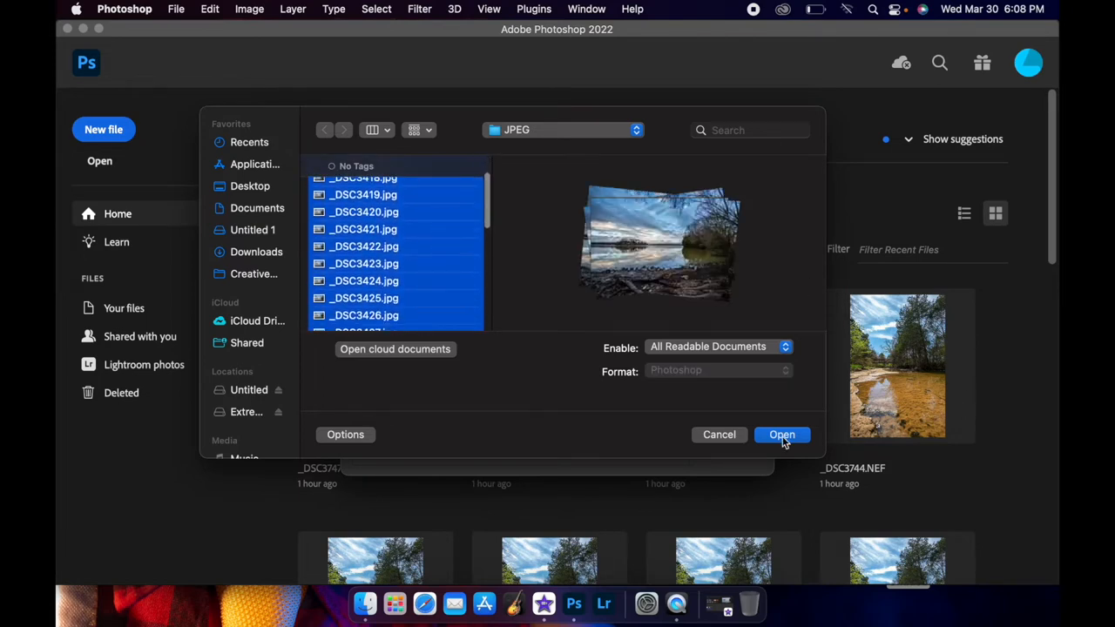
click(782, 435)
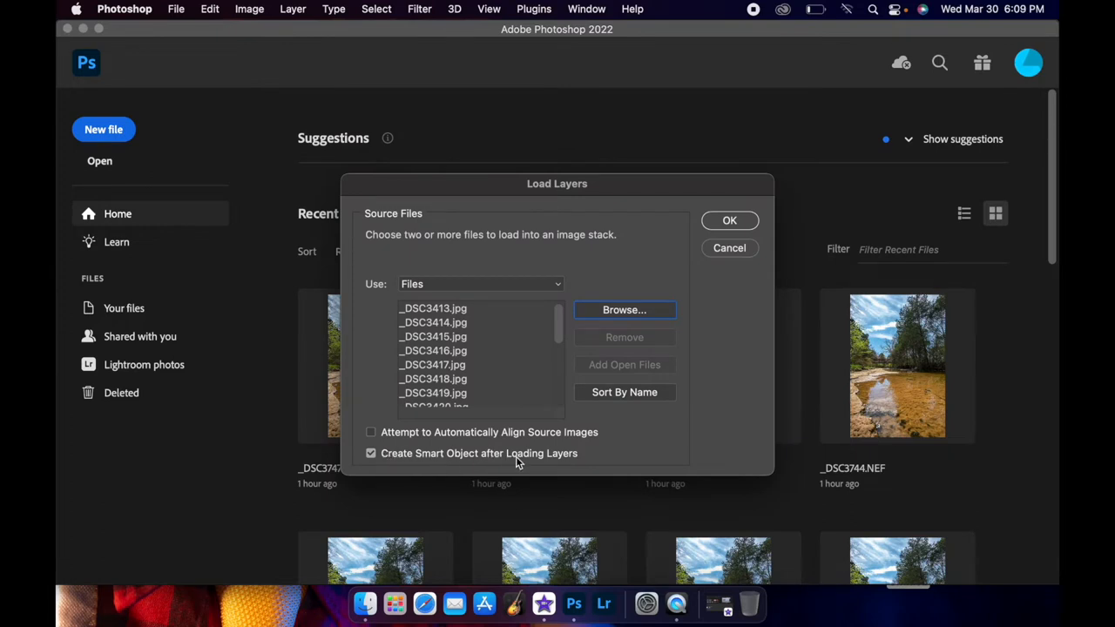
mouse_move(745, 220)
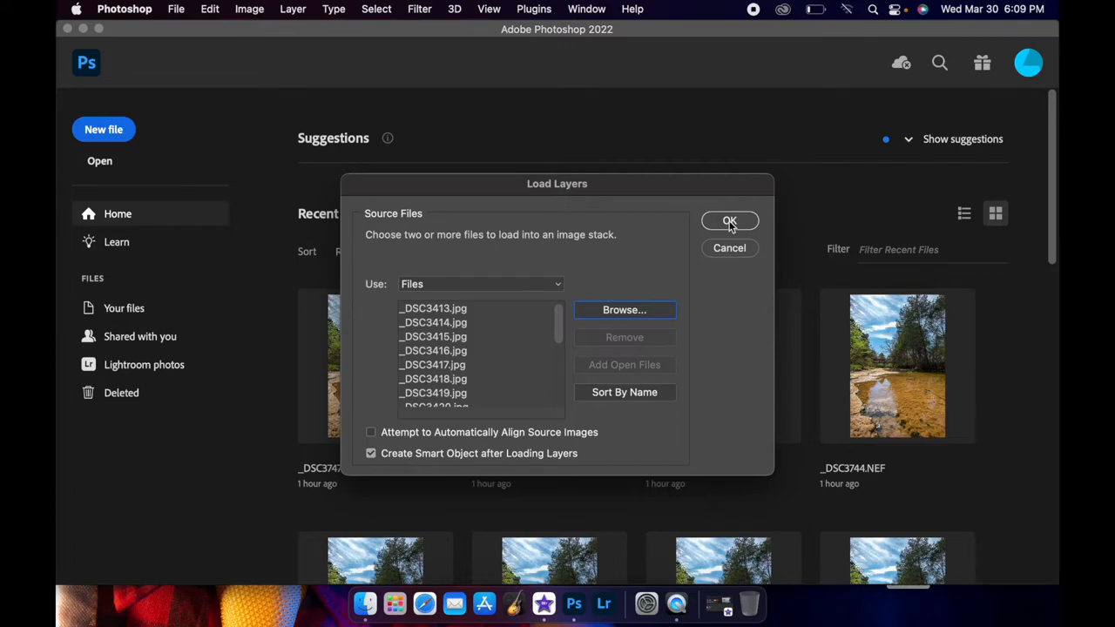
Step: Load the chosen photos into a new document as the stacked Smart Object _DSC3413.jpg
click(730, 220)
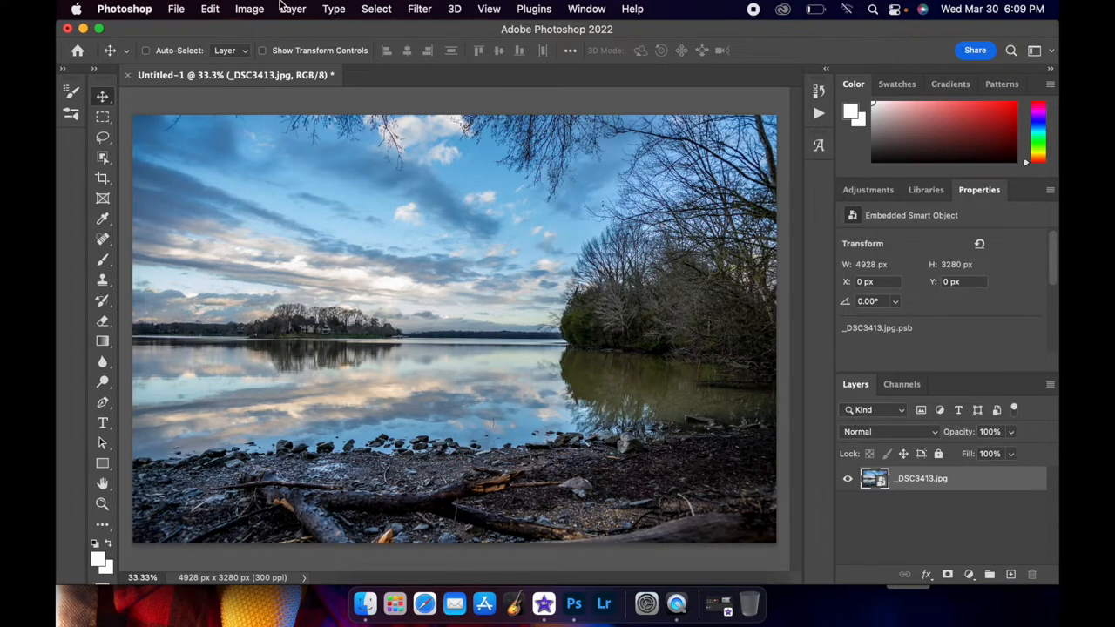
Step: Set the Smart Object's Stack Mode to Mean so the photos average into streaked clouds
click(293, 8)
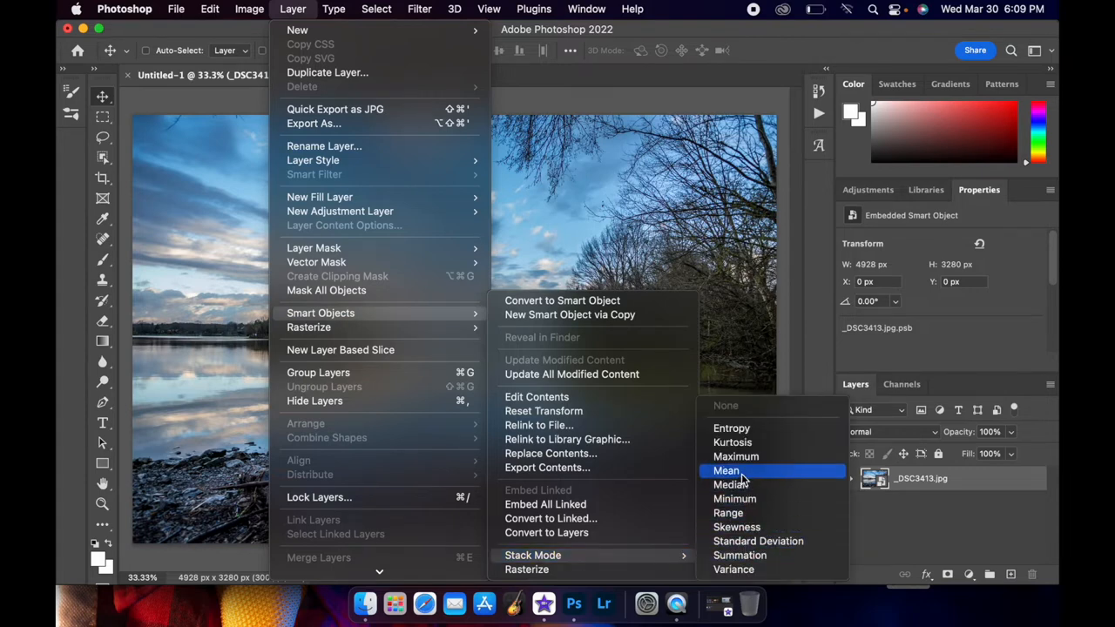
mouse_move(757, 513)
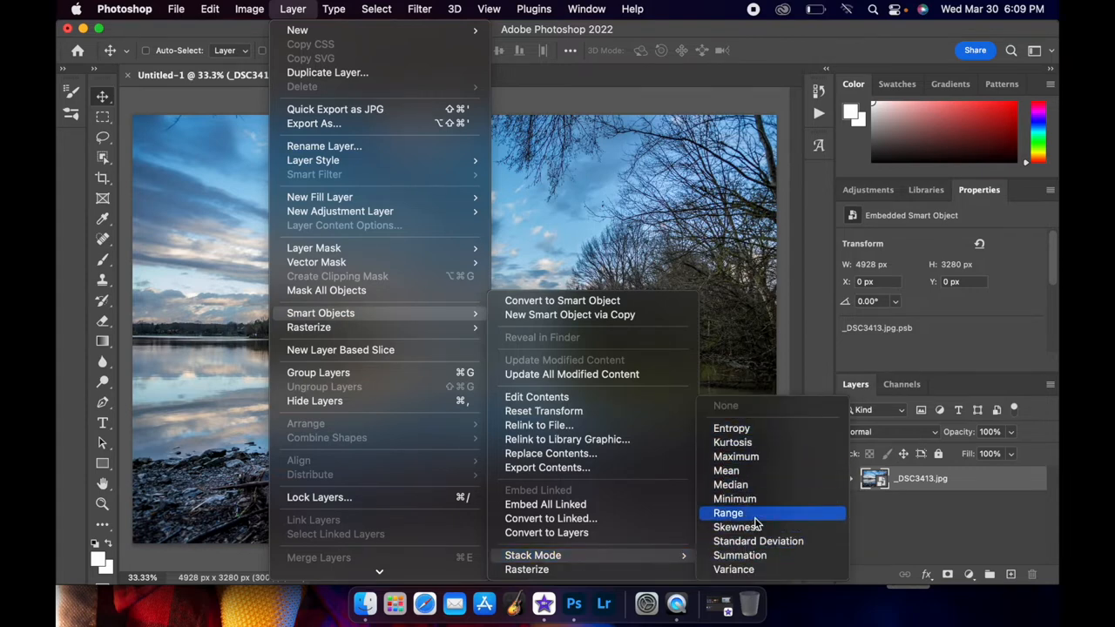
mouse_move(731, 485)
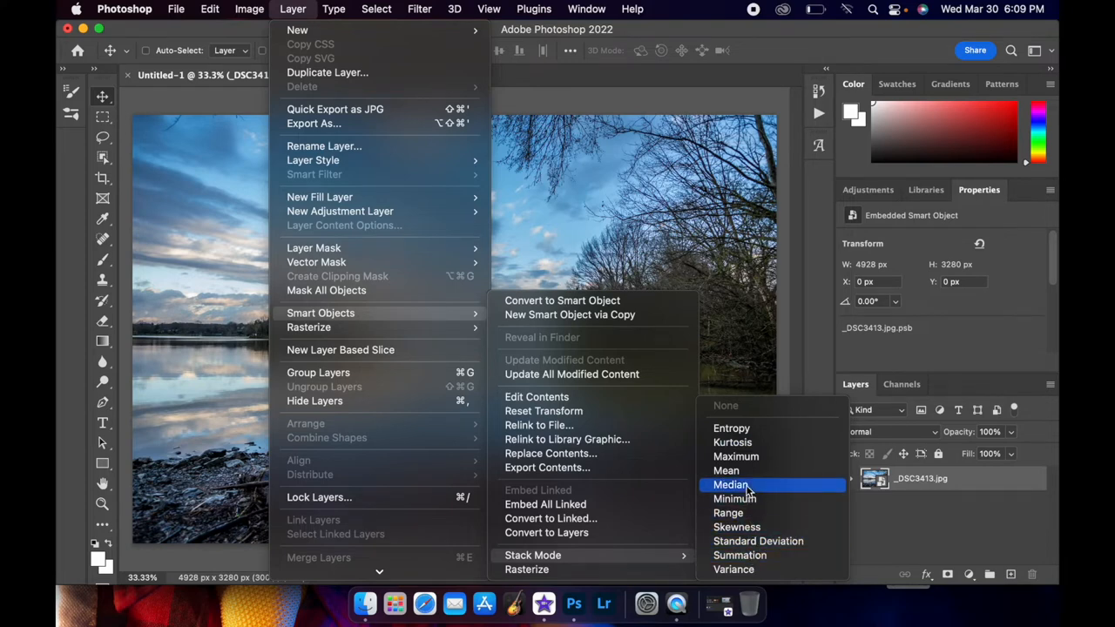
click(730, 485)
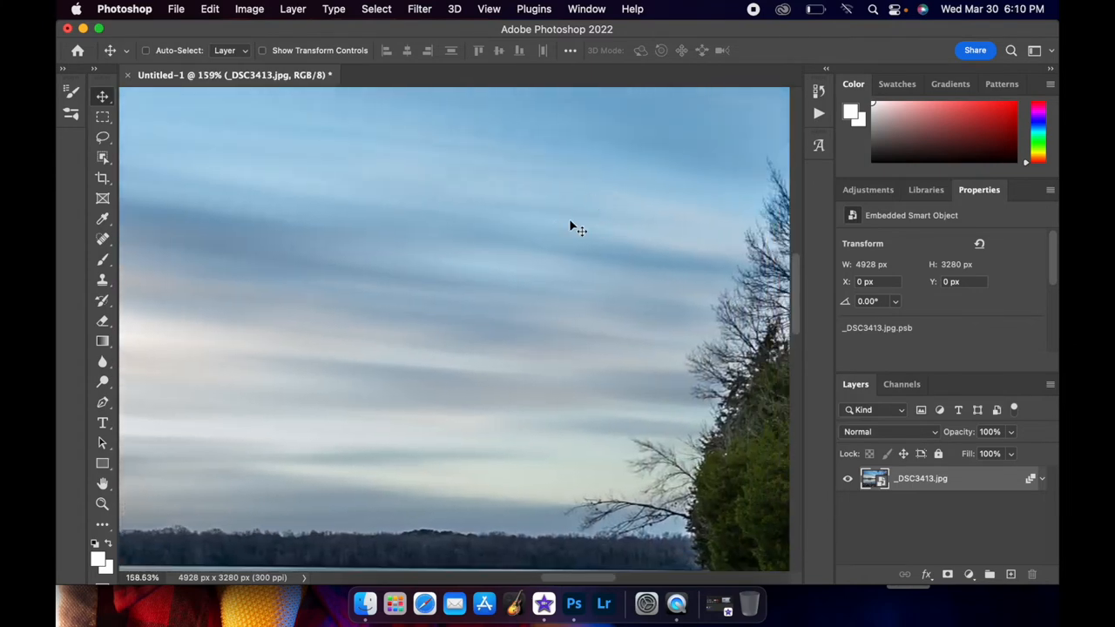
mouse_move(408, 333)
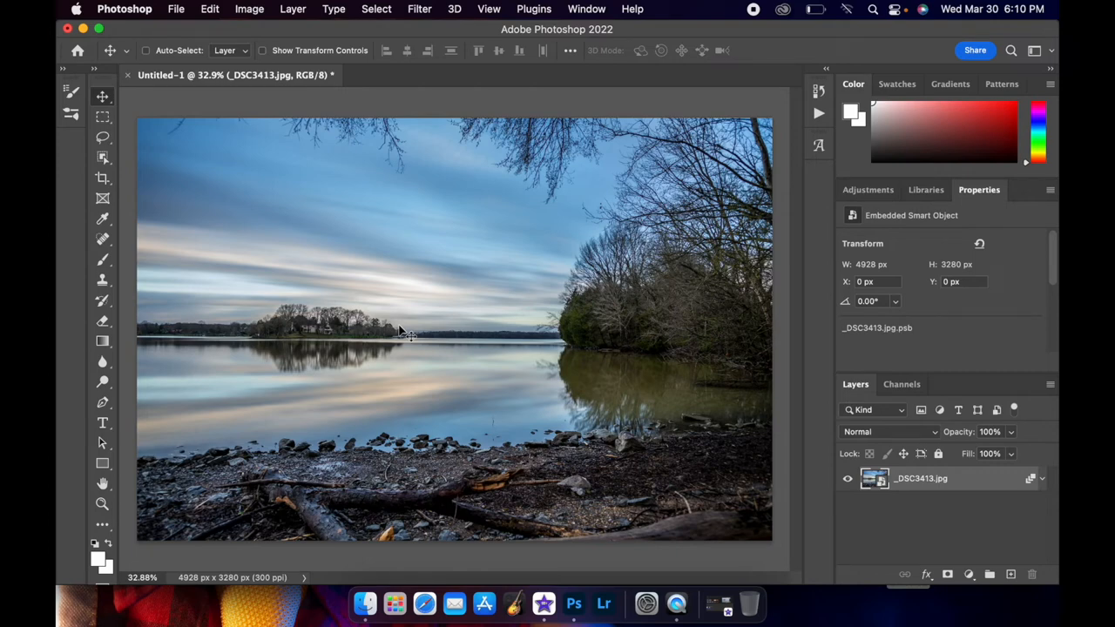
mouse_move(435, 255)
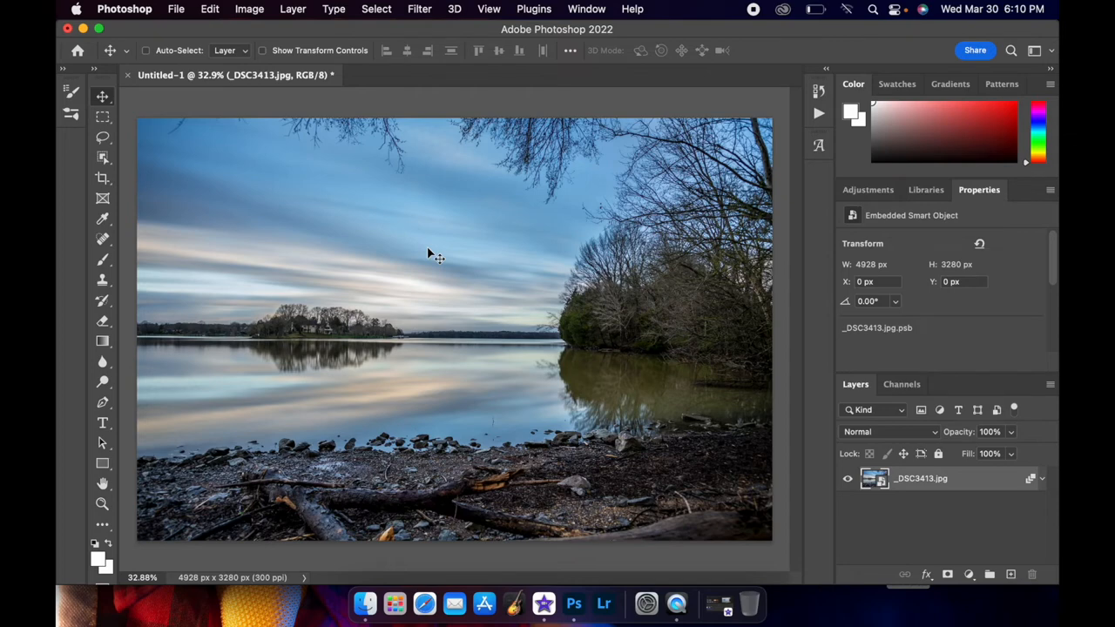
mouse_move(379, 281)
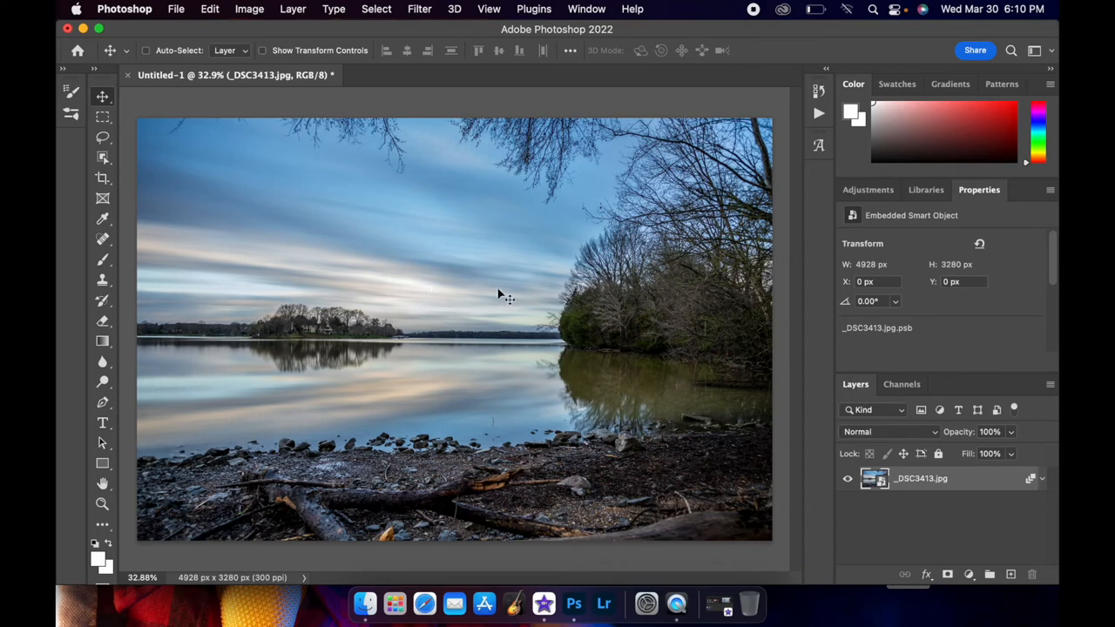
mouse_move(361, 349)
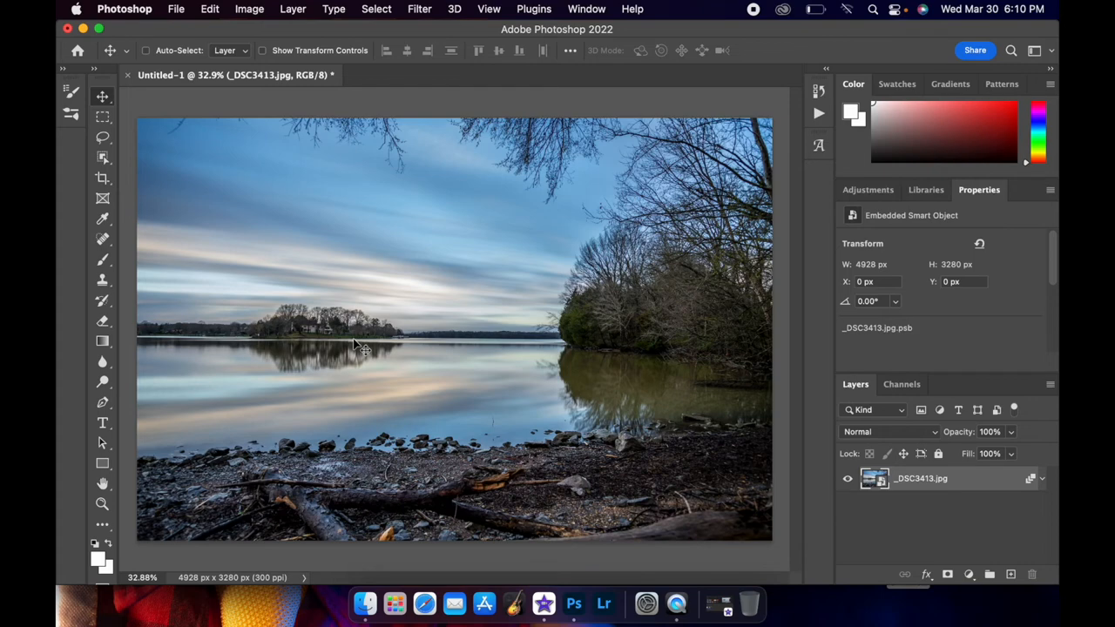